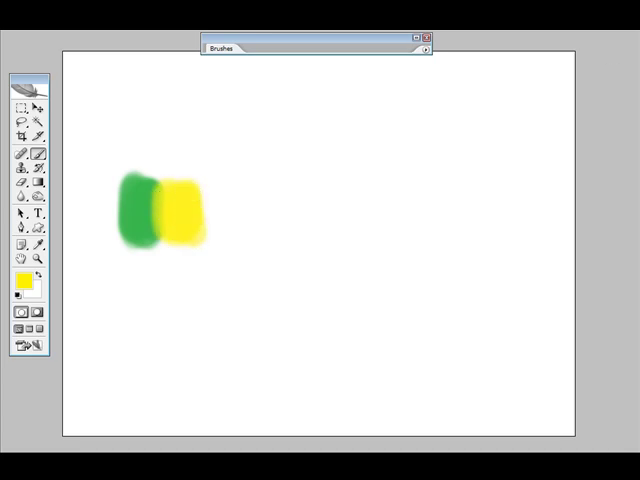
- Paint a soft orange brush dab beside the yellow swatch
left_click_drag(200, 216, 212, 224)
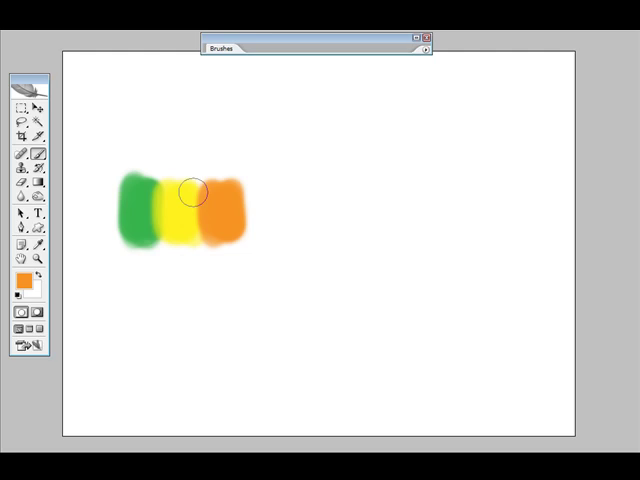
mouse_move(364, 64)
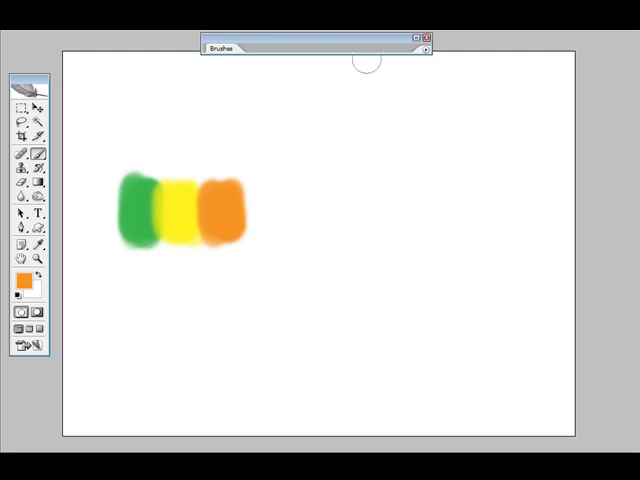
mouse_move(276, 104)
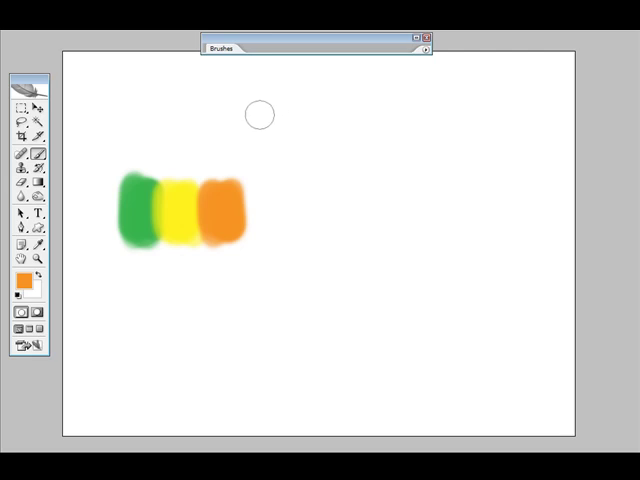
mouse_move(296, 120)
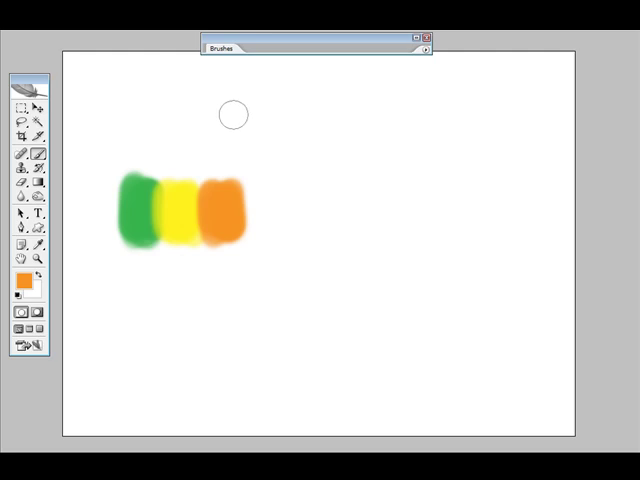
- Paint an orange test stroke with a tapering tail above the swatch row
left_click_drag(228, 118, 268, 100)
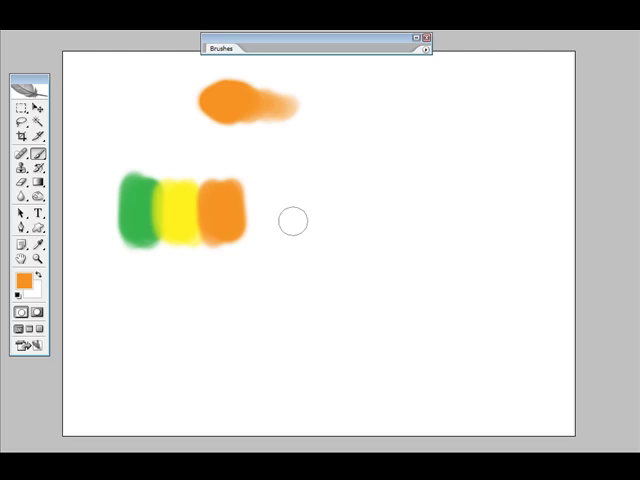
mouse_move(40, 30)
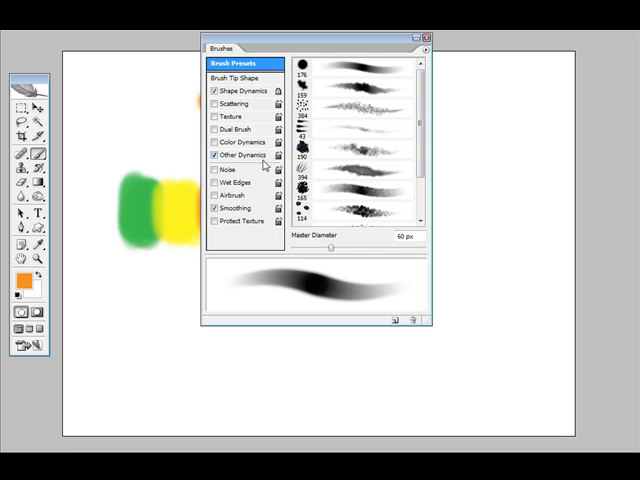
mouse_move(262, 158)
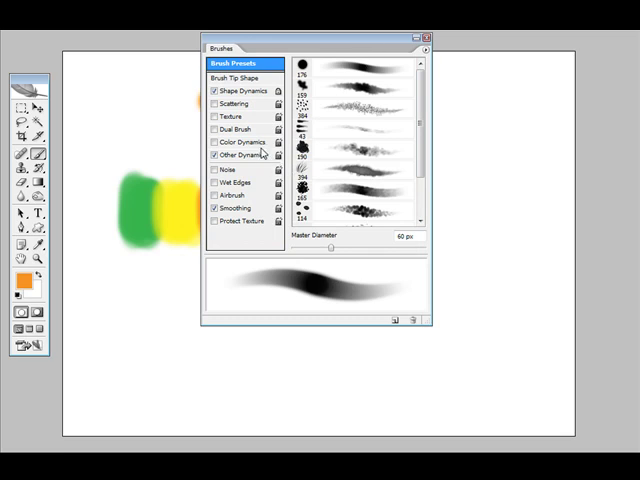
- Set Opacity Jitter Control to Off in Other Dynamics so pen pressure no longer varies opacity
left_click(244, 156)
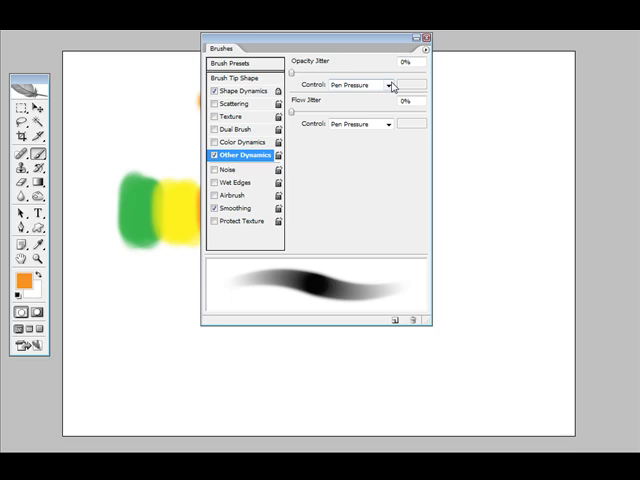
left_click(400, 84)
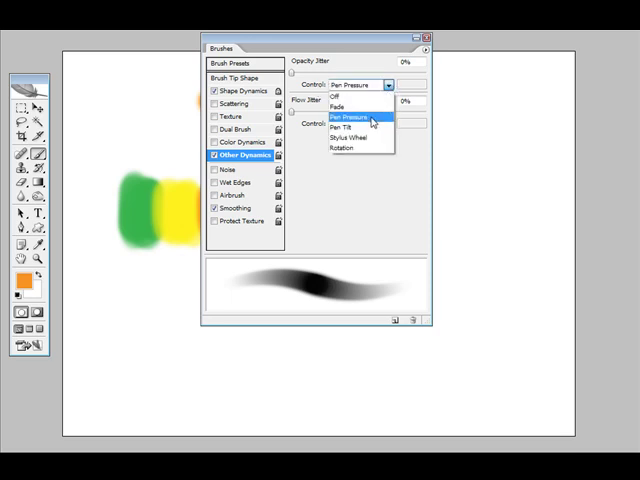
left_click(356, 122)
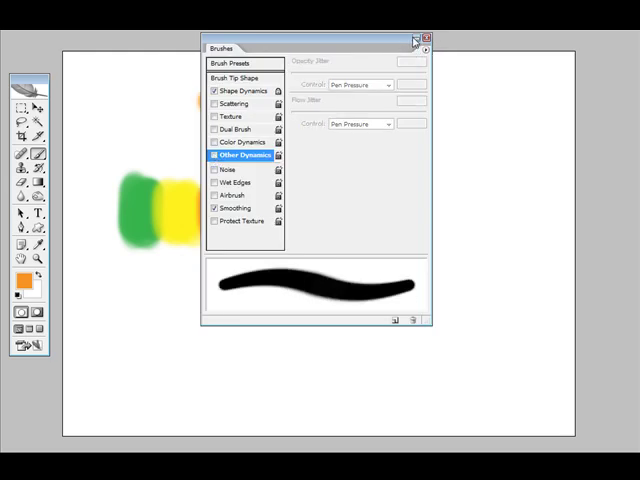
left_click(416, 38)
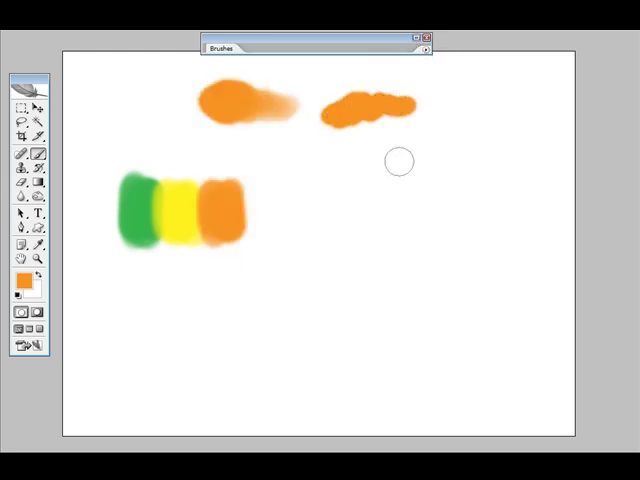
mouse_move(612, 162)
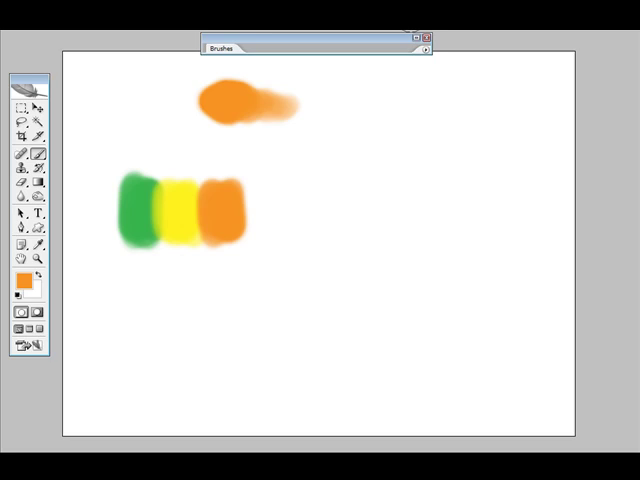
- Make green the foreground painting colour
left_click(240, 162)
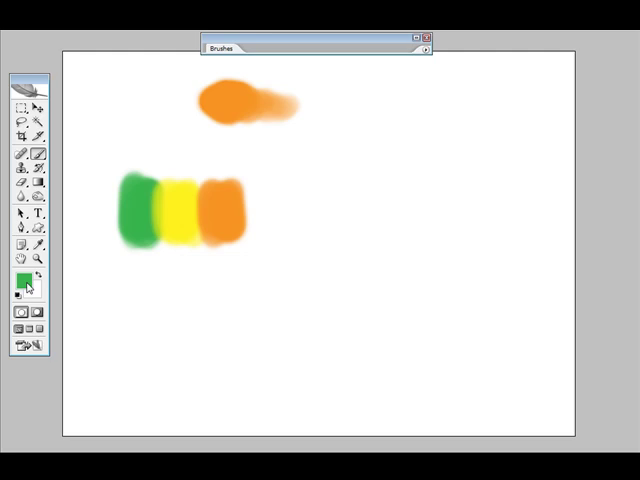
- Sample swatch colours and blend green softly into the yellow swatch's edge
left_click(230, 206)
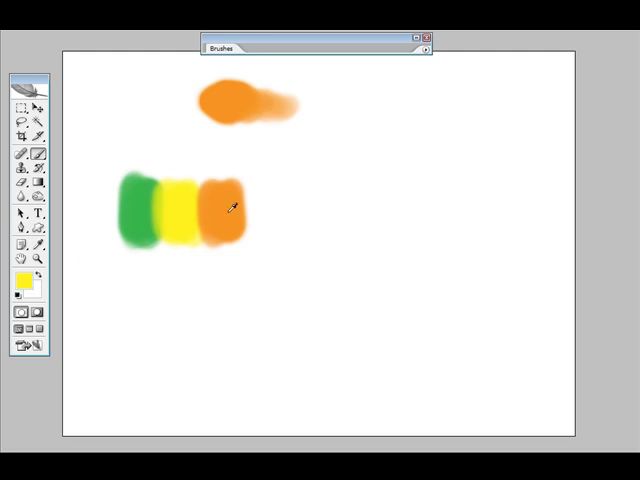
left_click(138, 210)
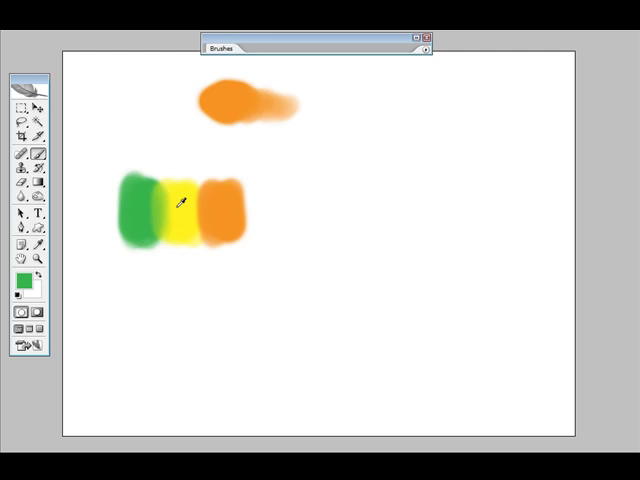
mouse_move(160, 202)
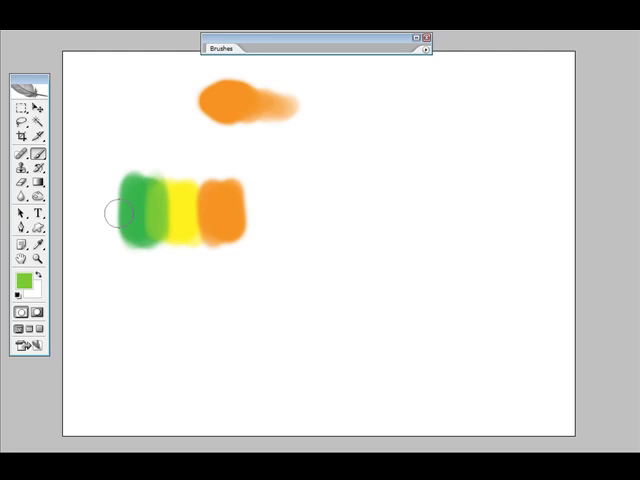
mouse_move(174, 256)
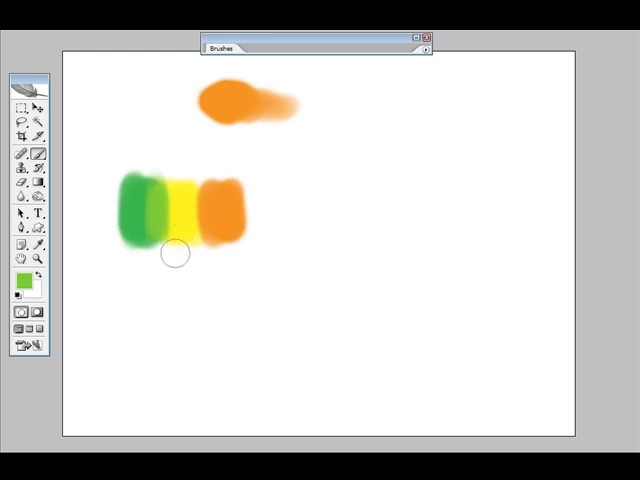
mouse_move(170, 188)
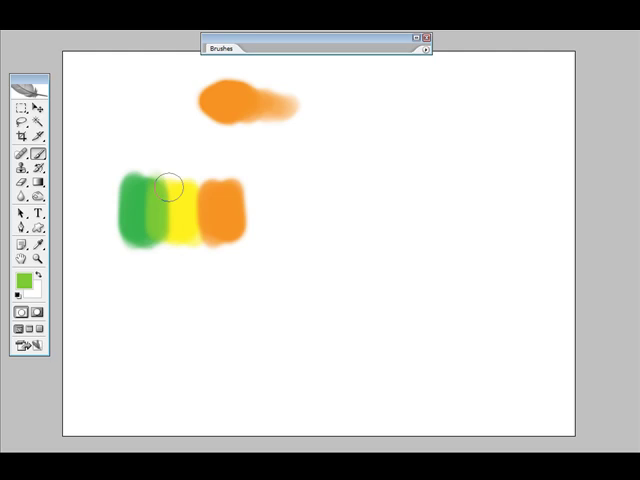
left_click_drag(170, 184, 170, 244)
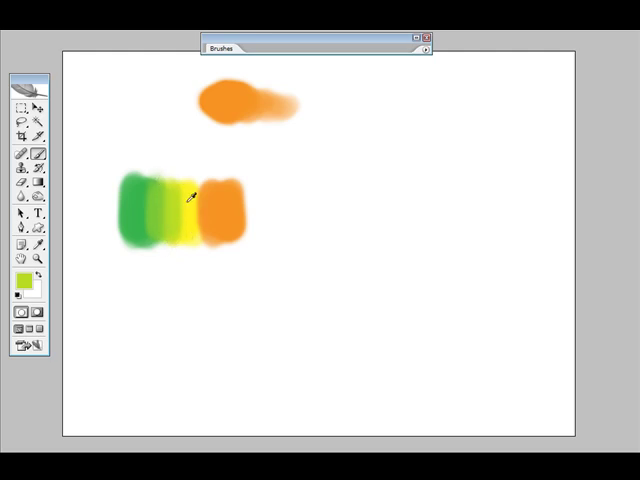
left_click(176, 188)
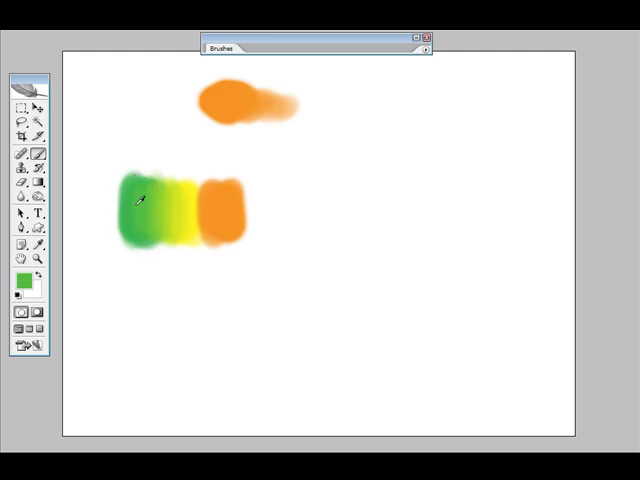
mouse_move(222, 228)
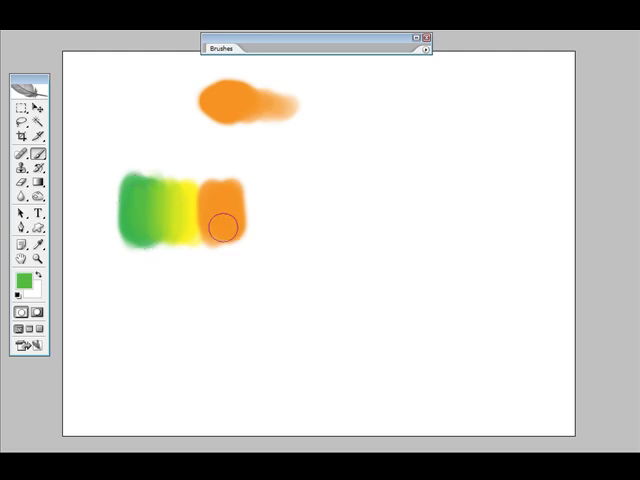
- Sample the orange from the right swatch for blending into yellow
left_click(196, 202)
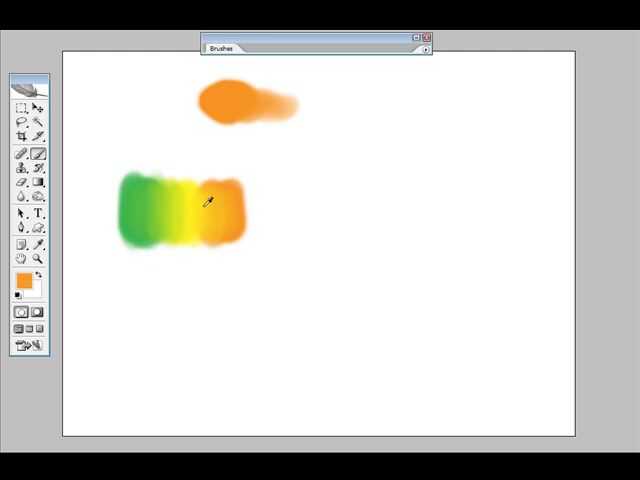
mouse_move(236, 244)
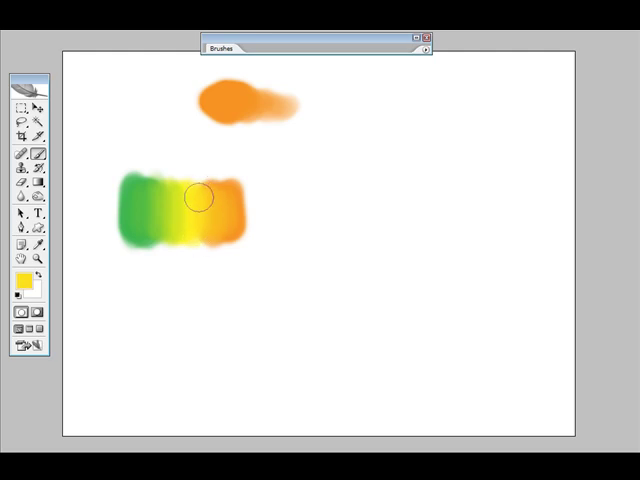
mouse_move(176, 190)
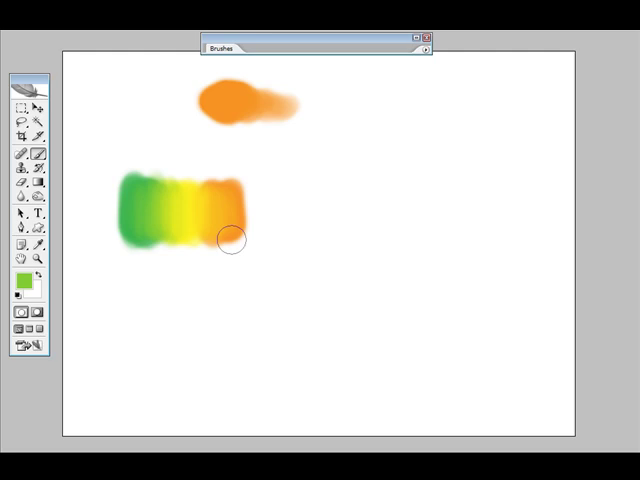
mouse_move(500, 386)
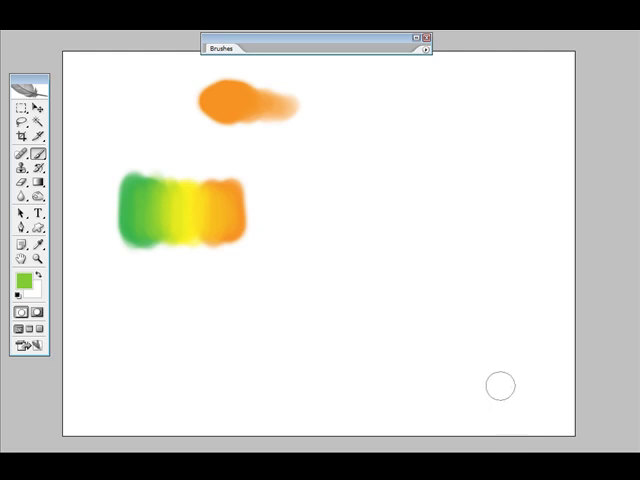
mouse_move(512, 388)
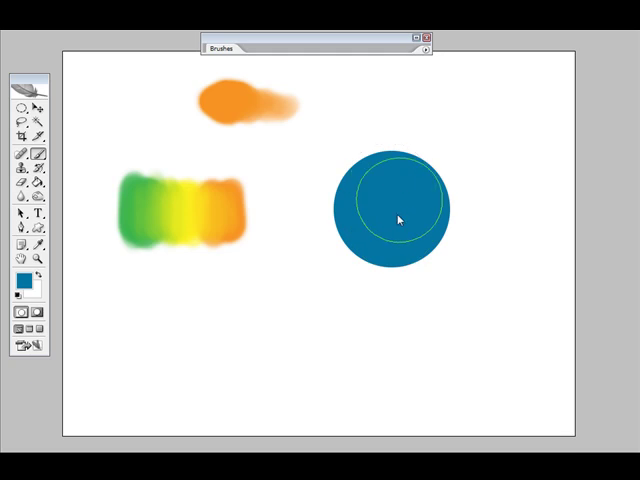
mouse_move(416, 252)
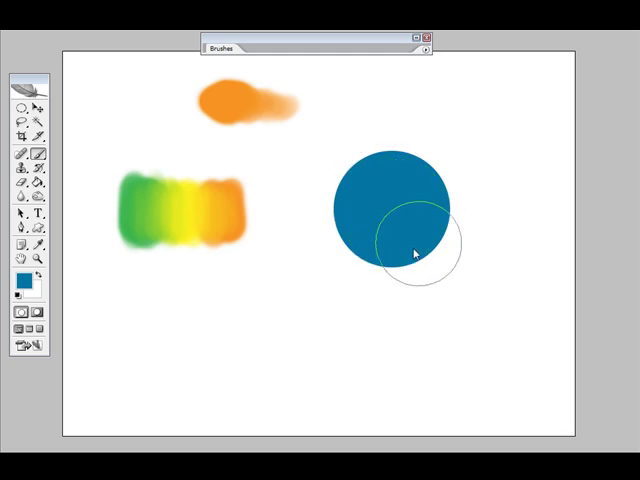
mouse_move(390, 296)
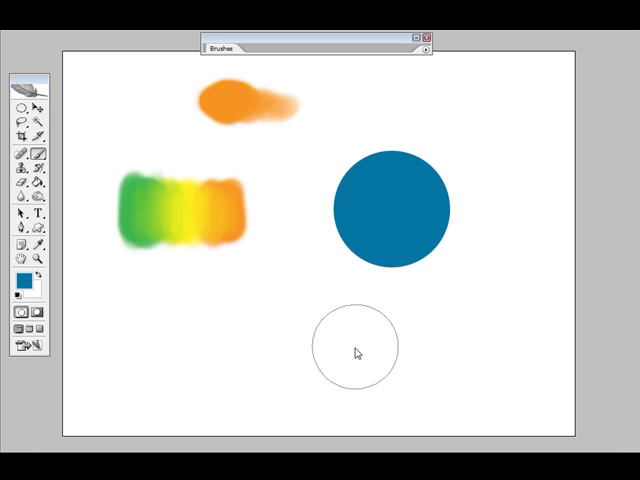
mouse_move(258, 224)
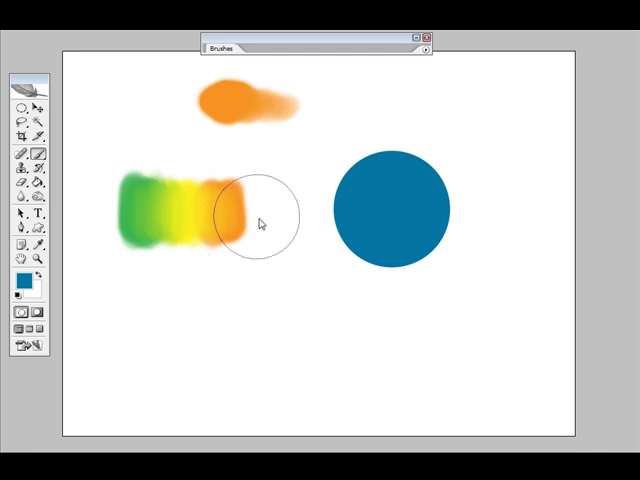
mouse_move(306, 220)
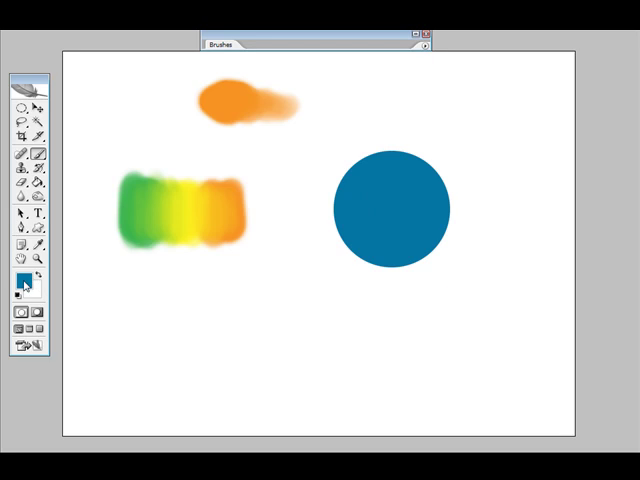
- Choose a darker blue foreground colour for shading the circle's lower edge
left_click(20, 280)
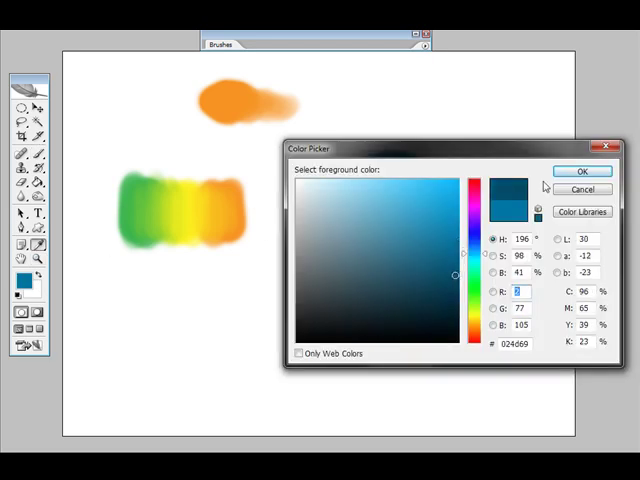
left_click(580, 172)
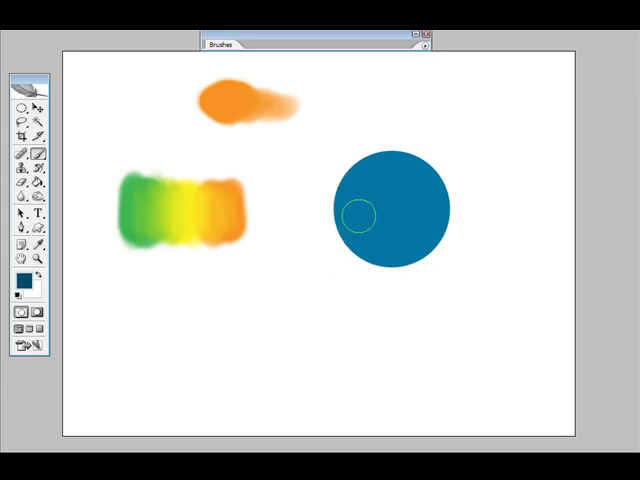
mouse_move(292, 250)
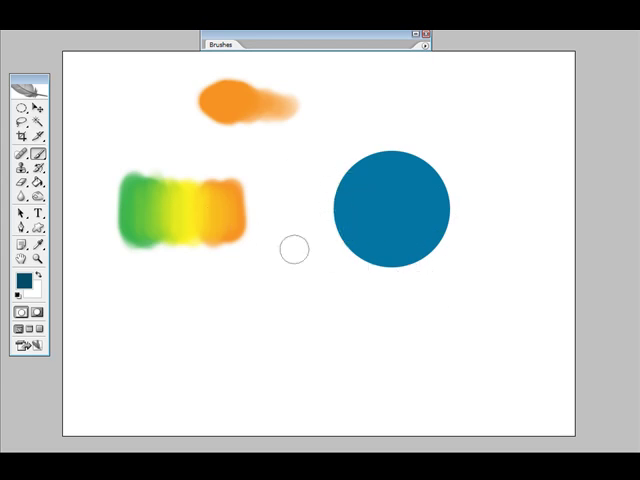
mouse_move(356, 204)
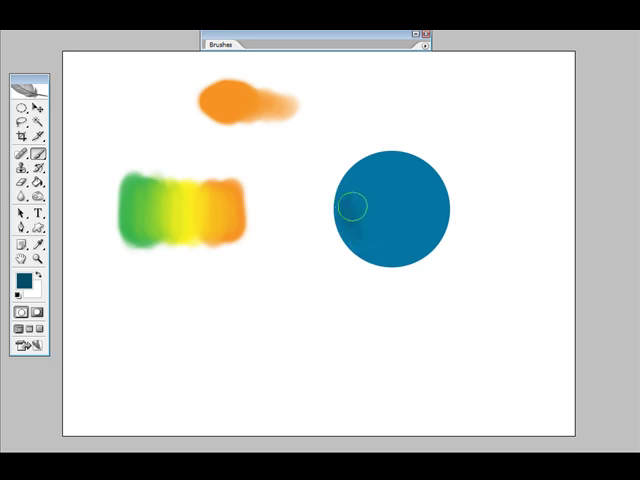
mouse_move(372, 222)
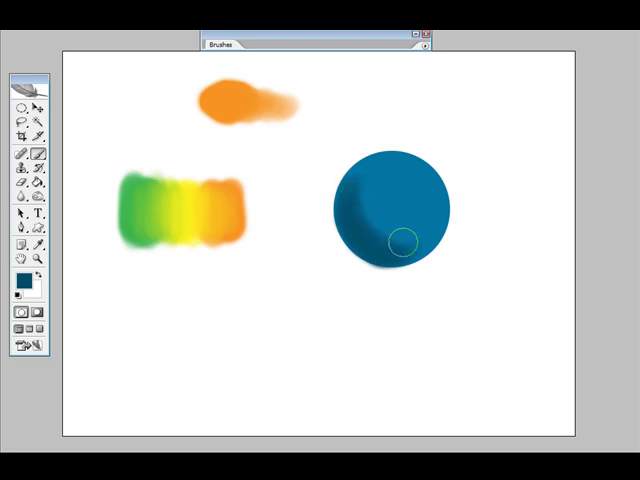
mouse_move(370, 236)
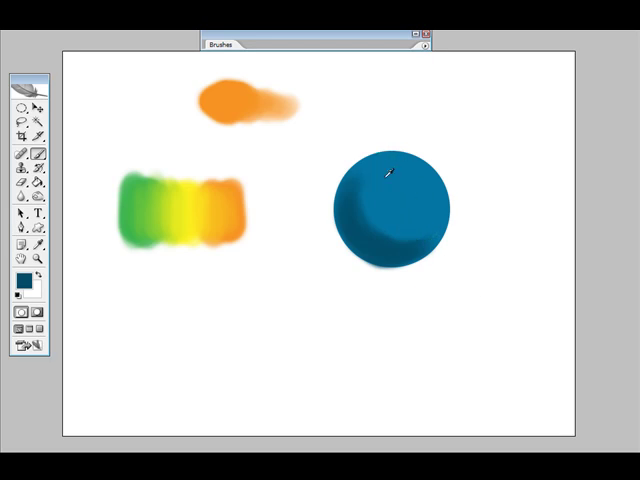
- Choose a brighter blue foreground colour for the highlights
left_click(18, 278)
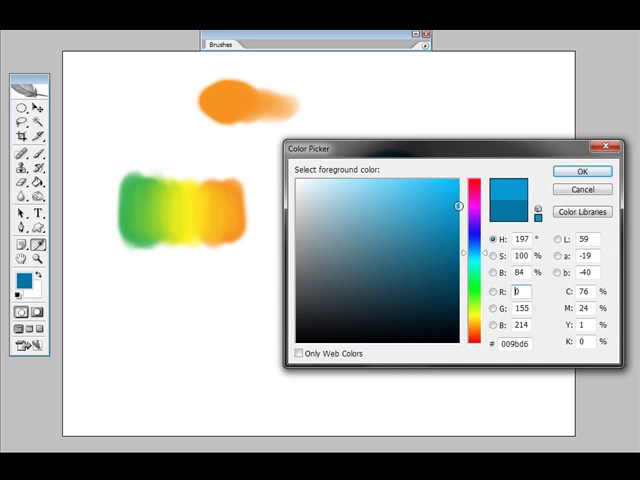
left_click(580, 172)
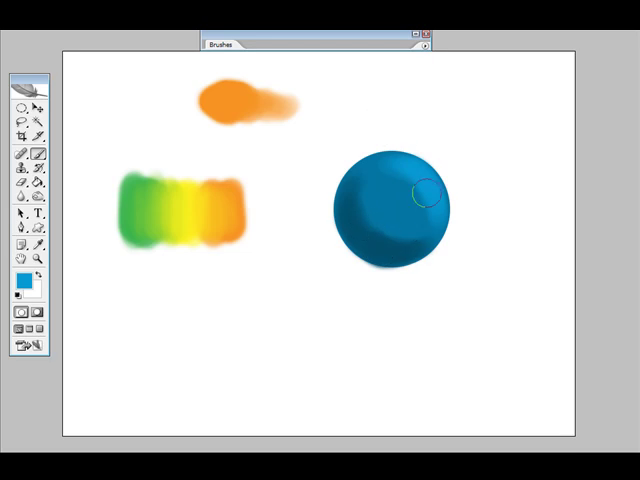
mouse_move(404, 164)
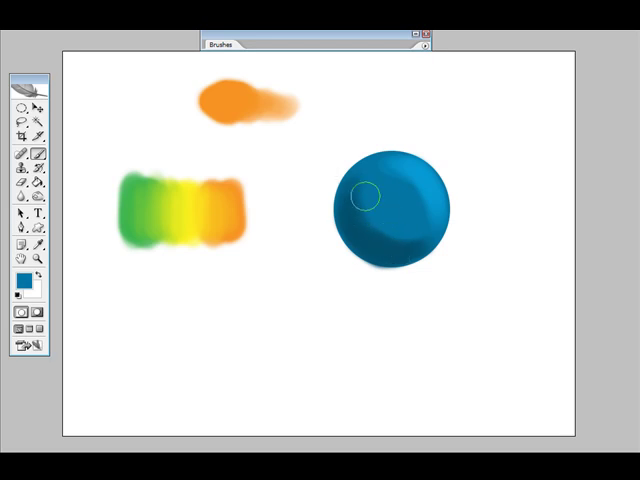
mouse_move(384, 200)
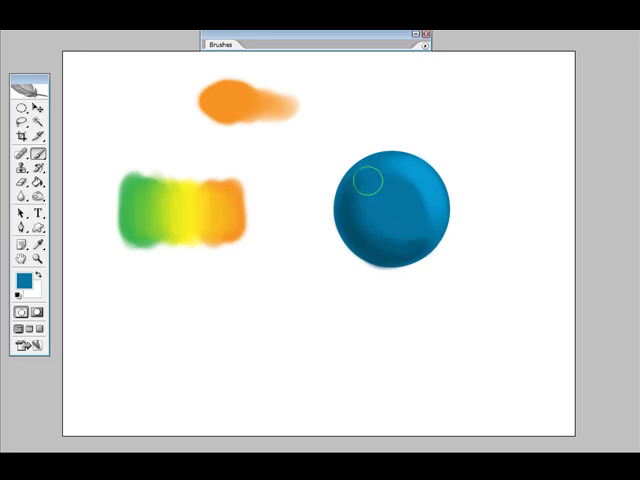
mouse_move(380, 234)
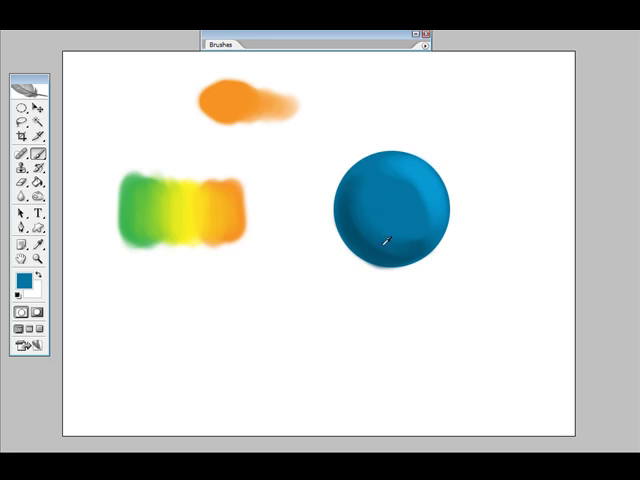
mouse_move(360, 192)
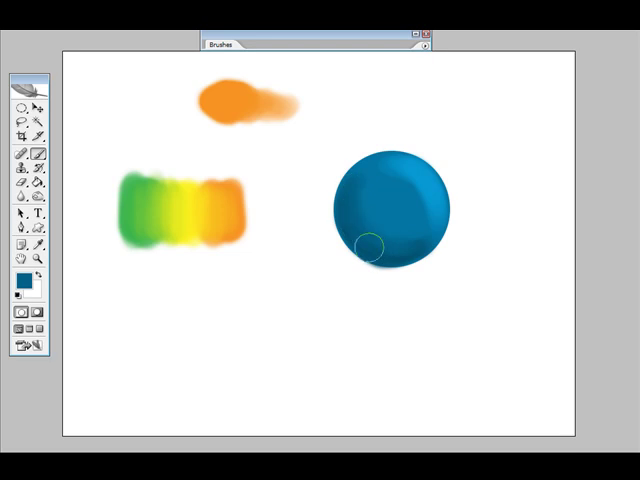
mouse_move(388, 236)
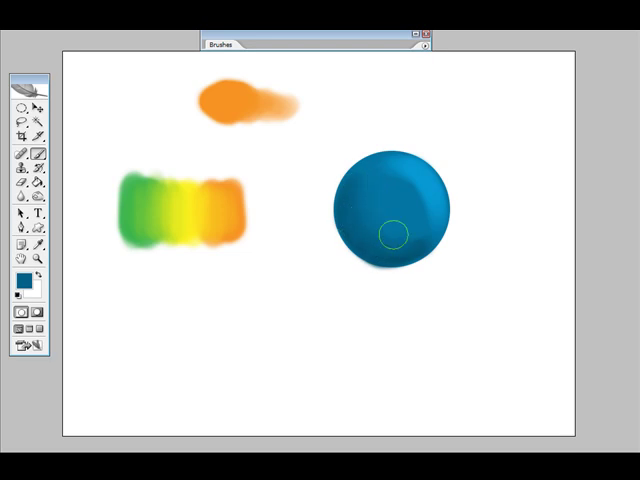
mouse_move(368, 176)
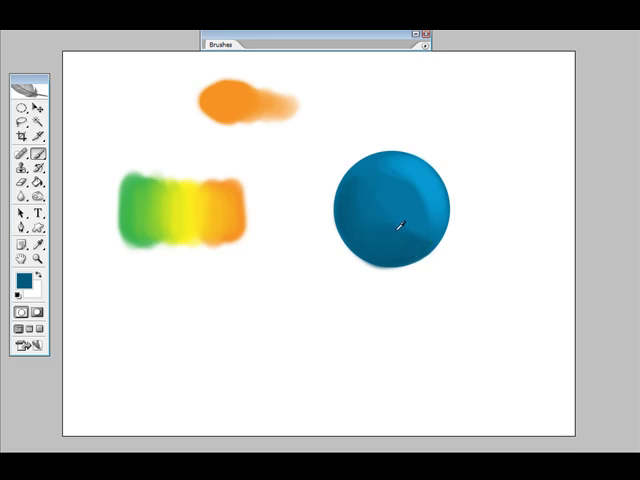
mouse_move(402, 196)
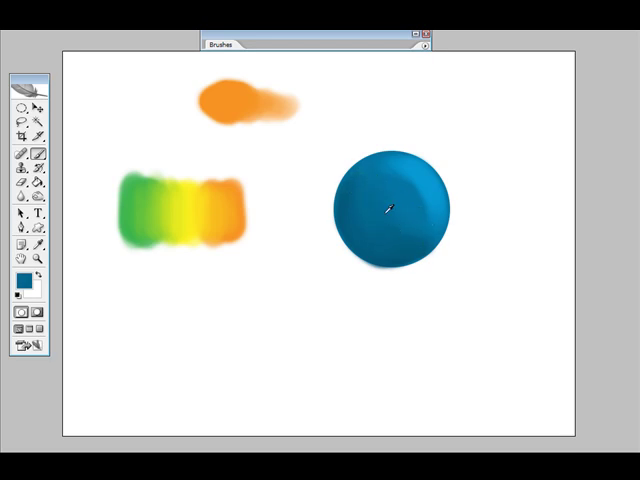
mouse_move(364, 188)
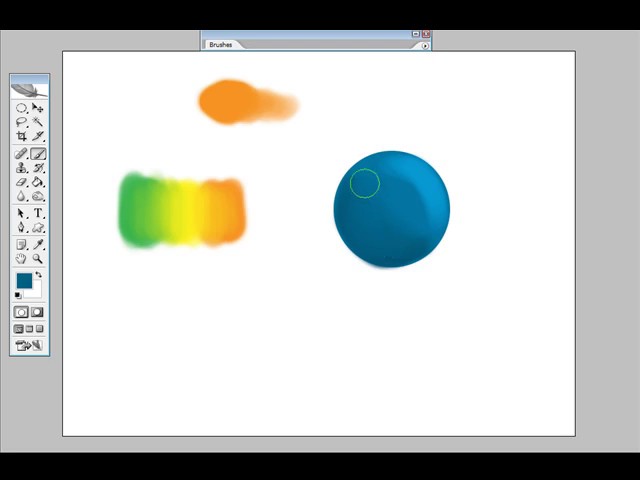
mouse_move(364, 182)
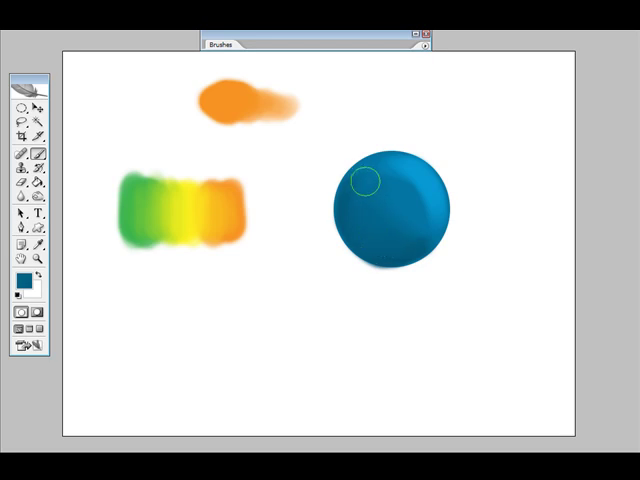
mouse_move(380, 242)
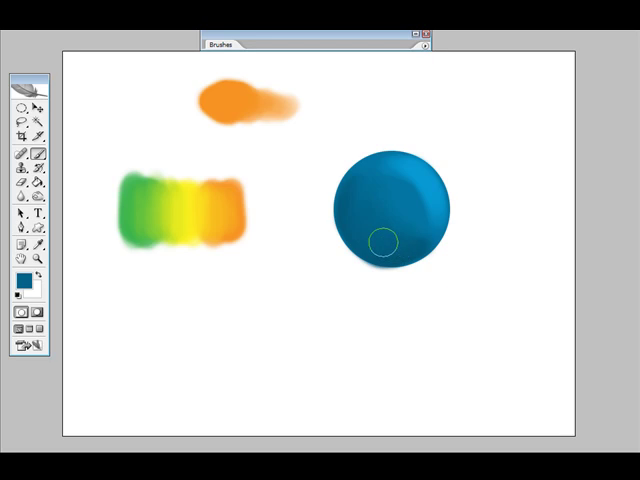
mouse_move(366, 202)
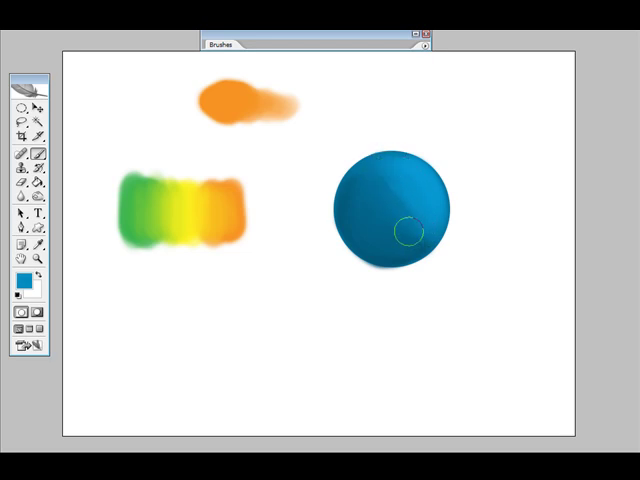
mouse_move(372, 176)
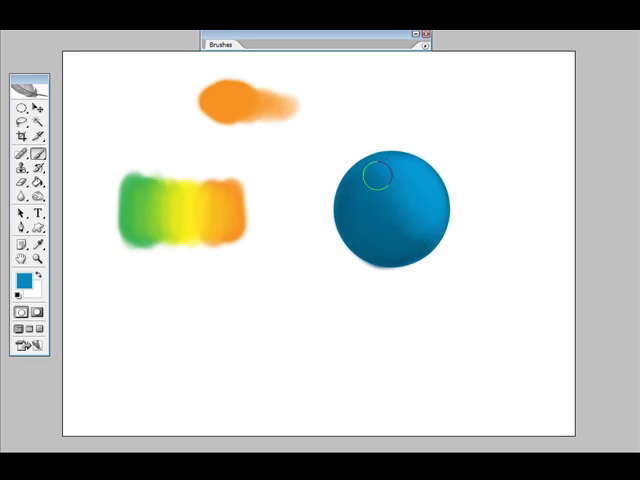
mouse_move(416, 236)
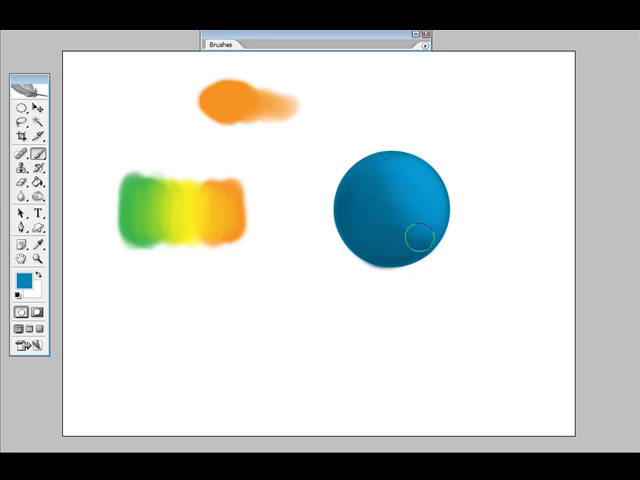
mouse_move(378, 184)
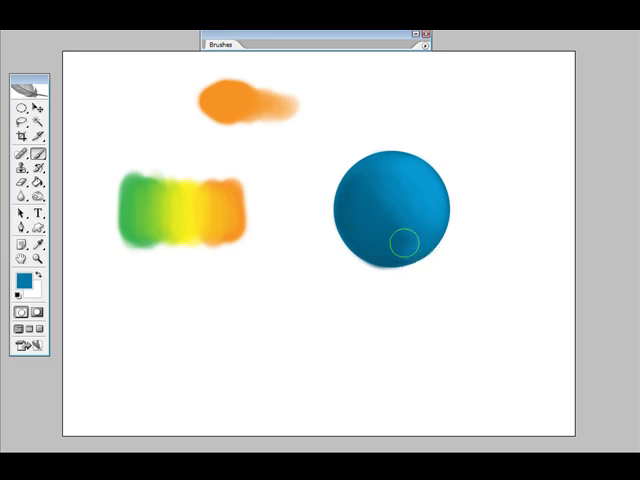
mouse_move(376, 200)
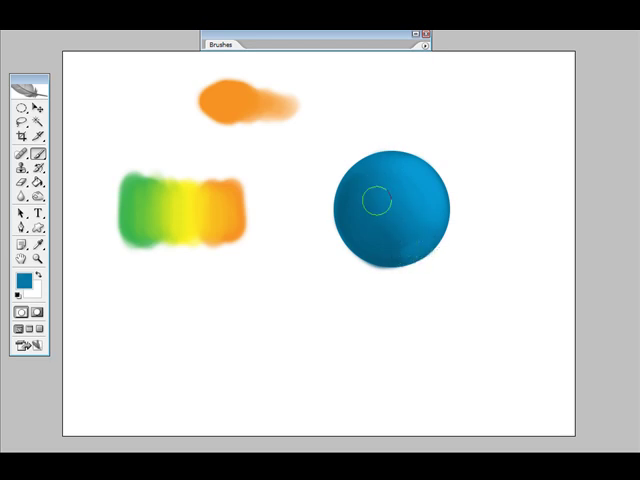
mouse_move(398, 244)
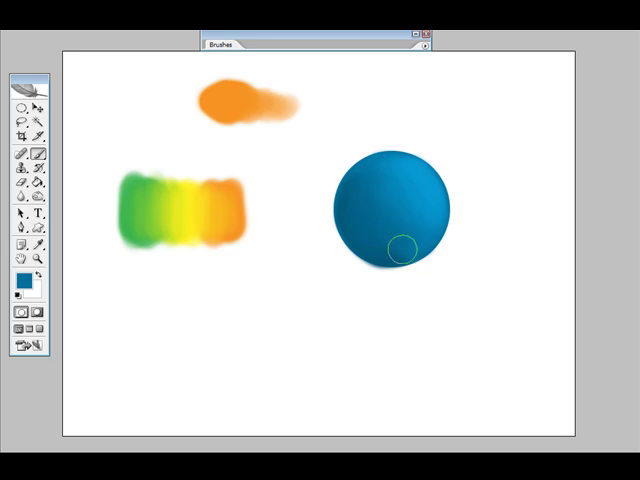
mouse_move(380, 208)
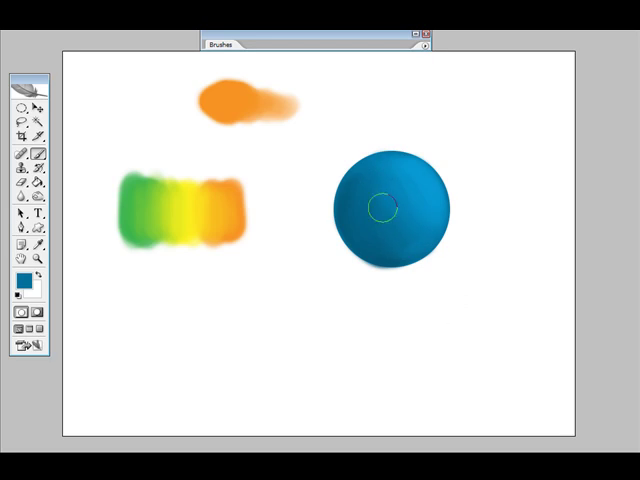
mouse_move(408, 242)
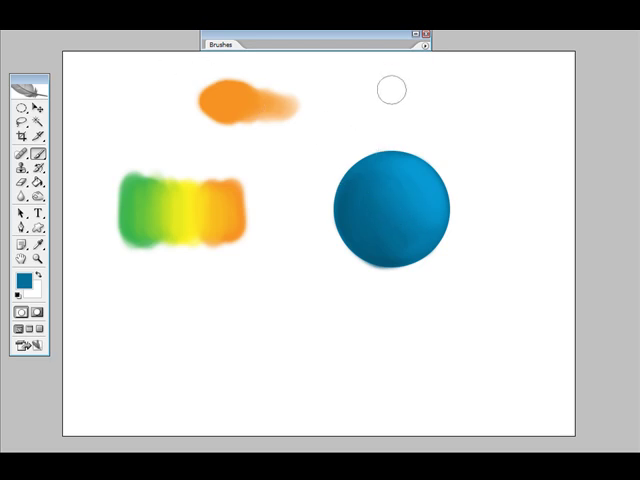
- Paint a blue test dab on the canvas above the sphere
left_click(390, 92)
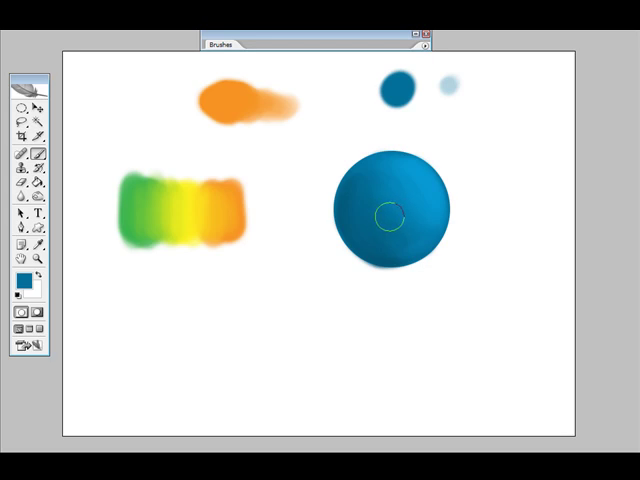
mouse_move(492, 92)
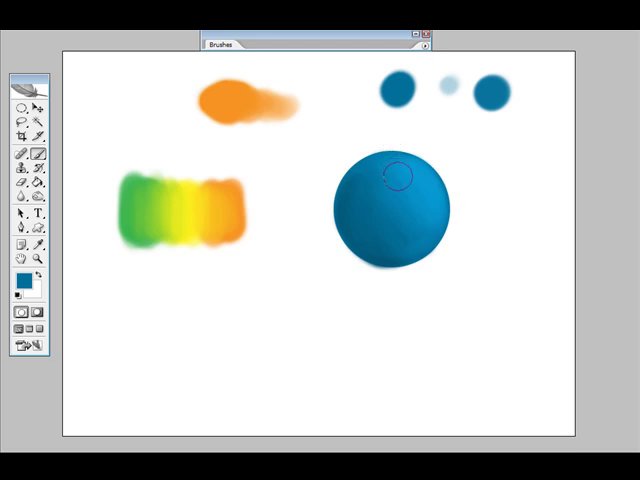
mouse_move(410, 216)
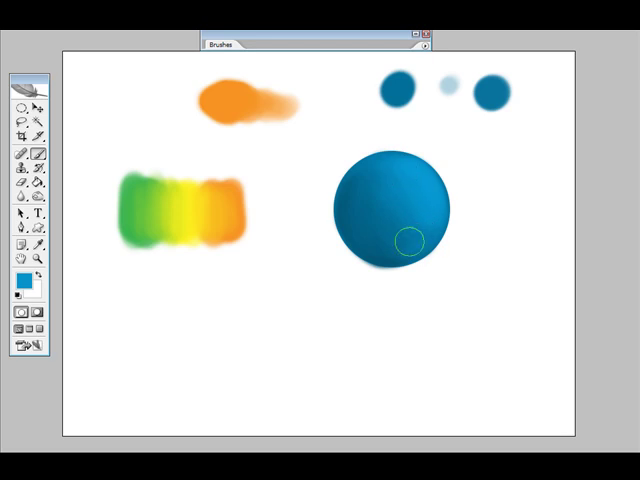
mouse_move(404, 224)
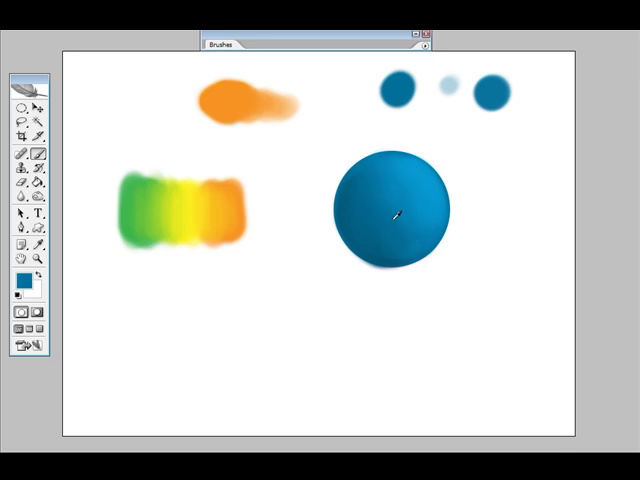
mouse_move(392, 236)
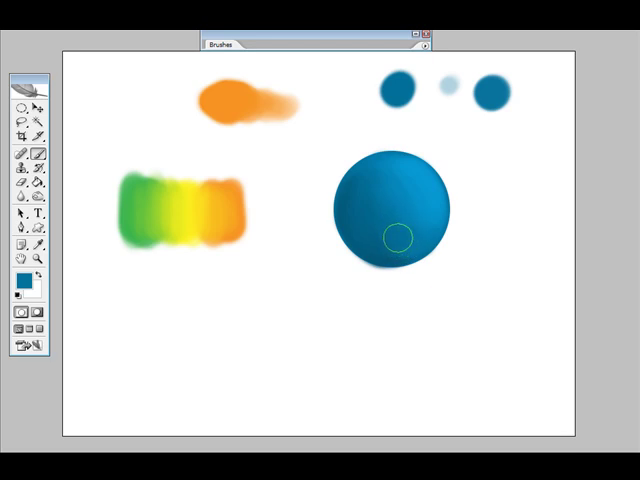
mouse_move(388, 190)
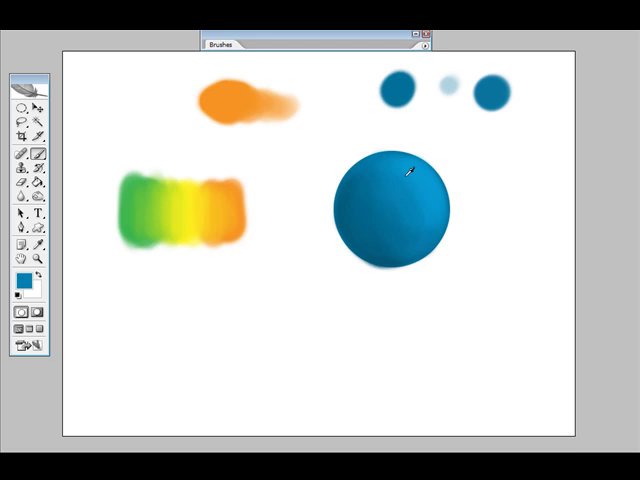
mouse_move(412, 204)
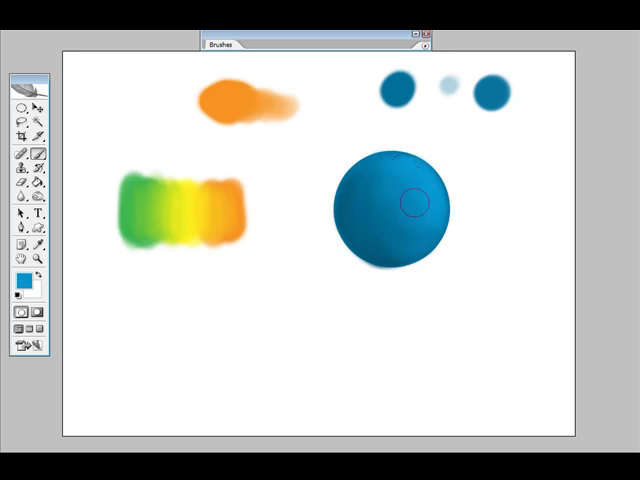
mouse_move(390, 236)
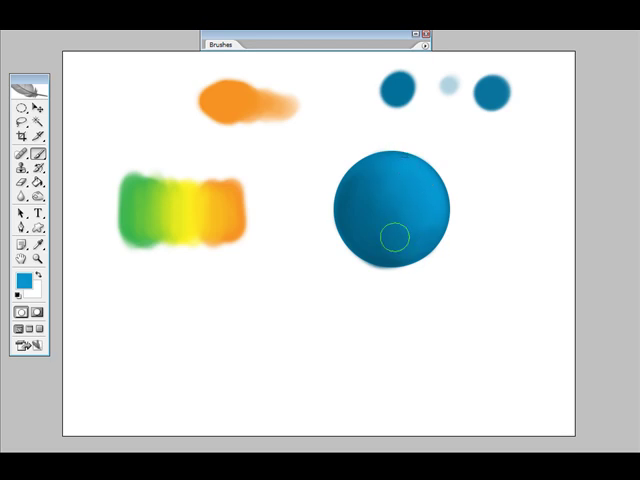
mouse_move(396, 208)
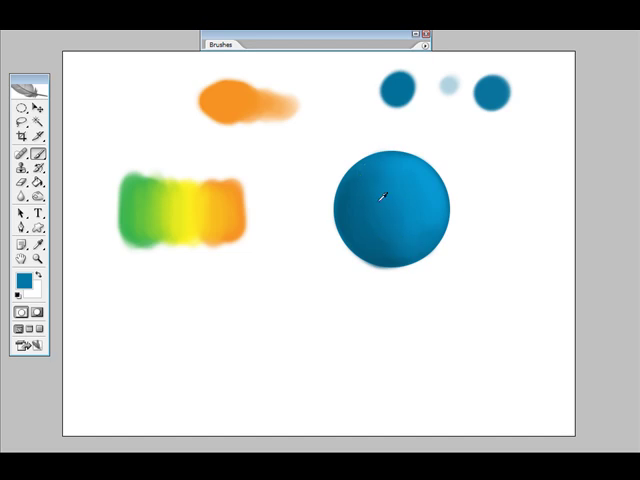
mouse_move(448, 236)
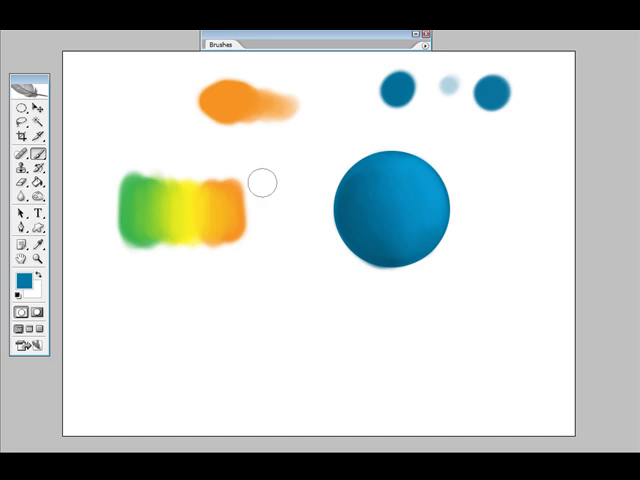
mouse_move(356, 264)
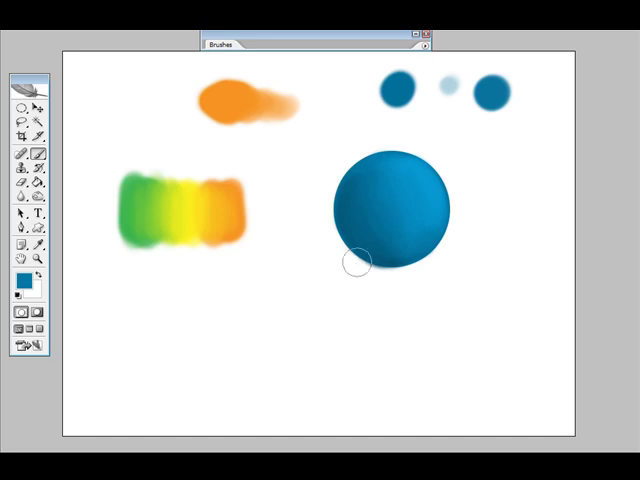
mouse_move(636, 140)
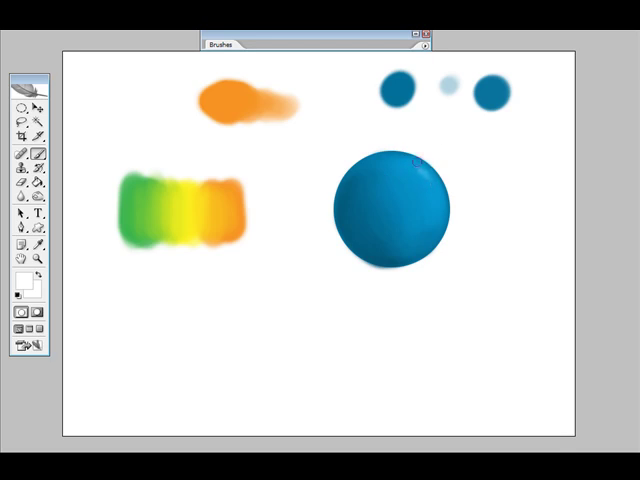
mouse_move(432, 190)
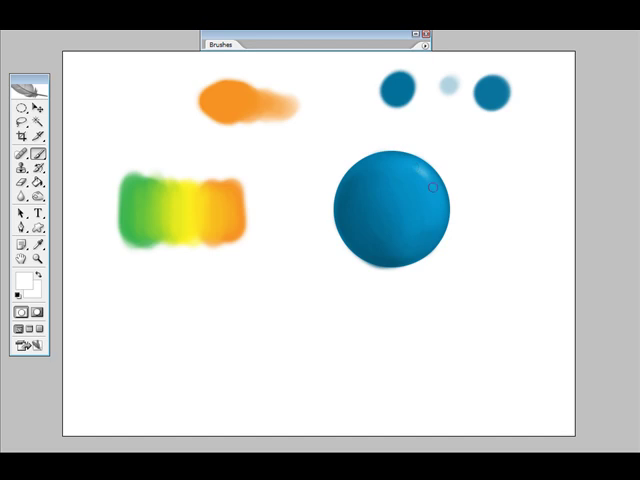
mouse_move(460, 180)
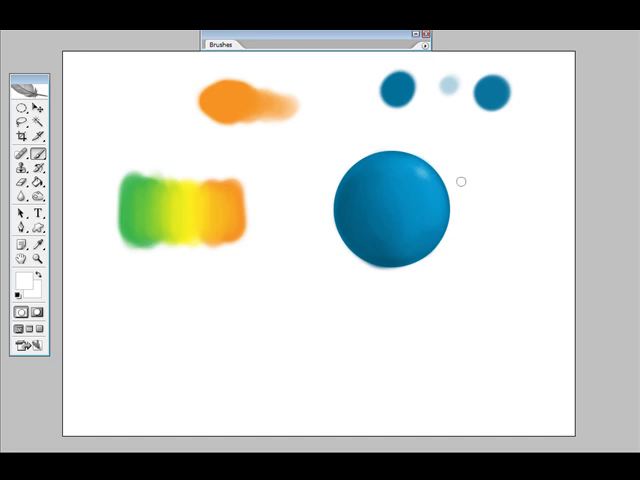
mouse_move(452, 152)
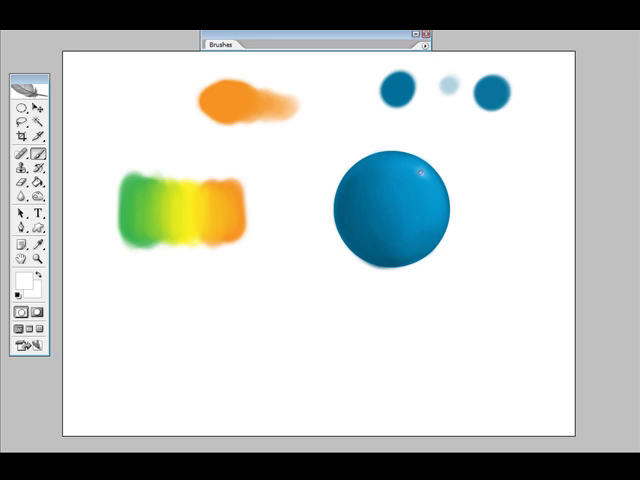
mouse_move(484, 252)
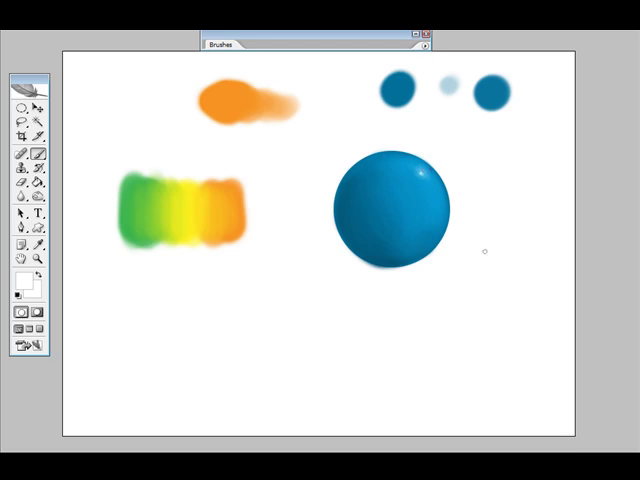